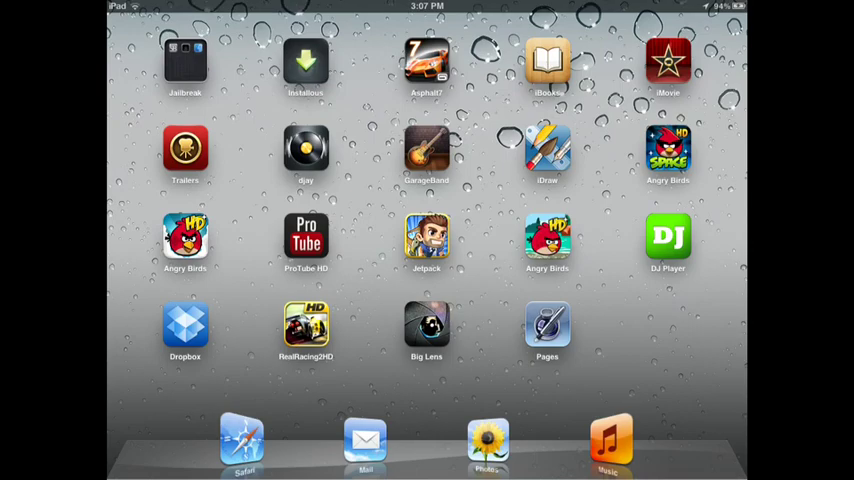
# Swipe through the home screen pages to reach and launch Cydia
pyautogui.hscroll(-3)
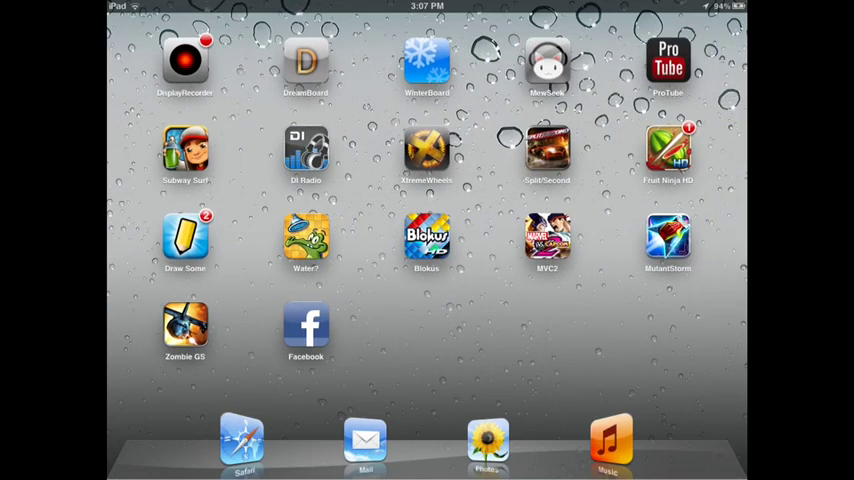
pyautogui.hscroll(-3)
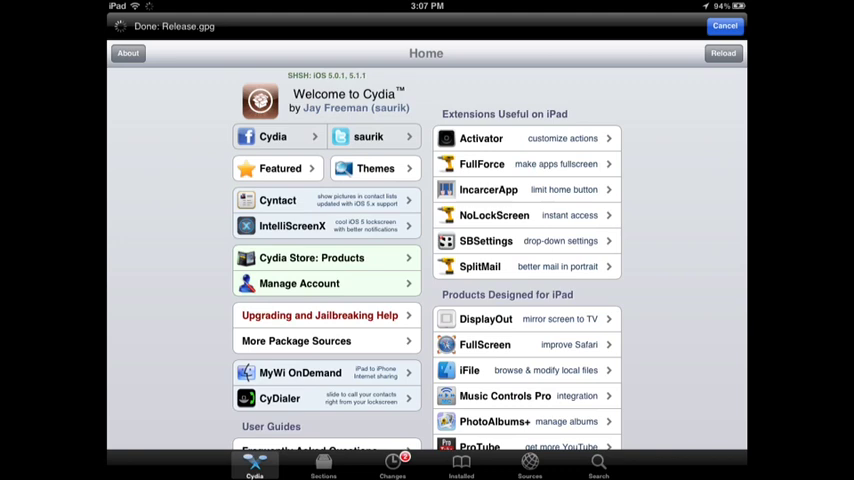
# Search Cydia's packages for MewSeek and open its details page
pyautogui.click(598, 465)
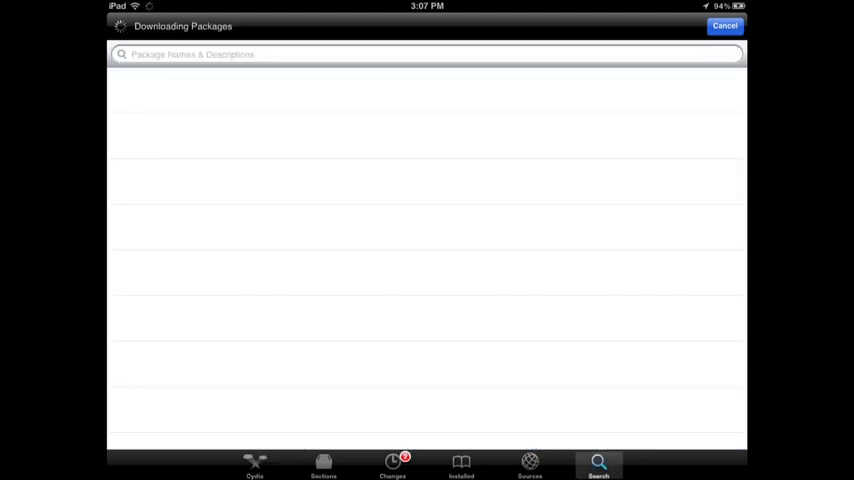
pyautogui.click(427, 54)
pyautogui.write('Mew')
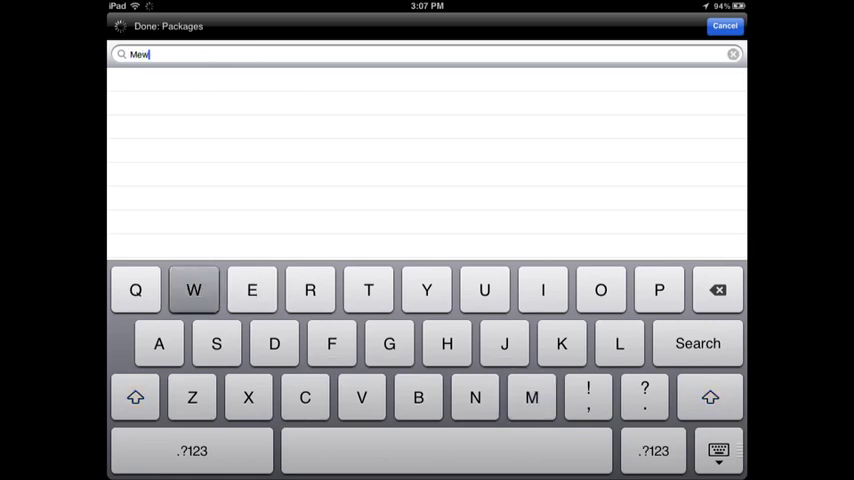
pyautogui.write('seek')
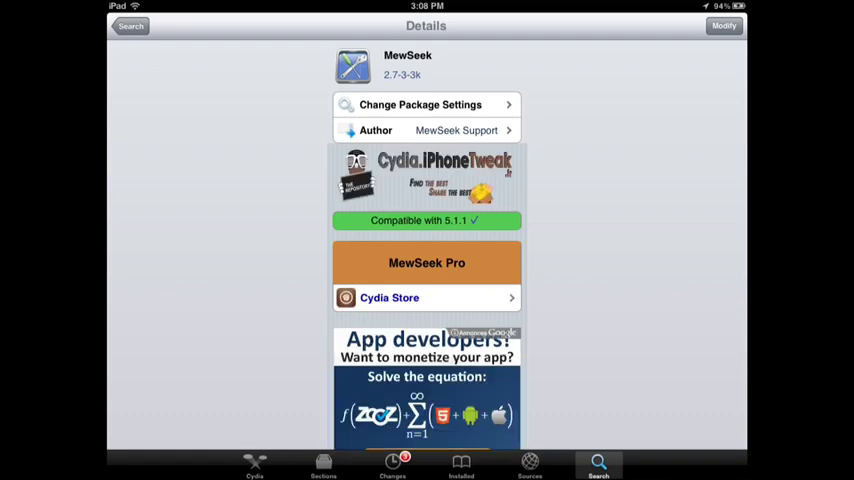
# Review the MewSeek details, check the Modify options, then dismiss them
pyautogui.scroll(-3)
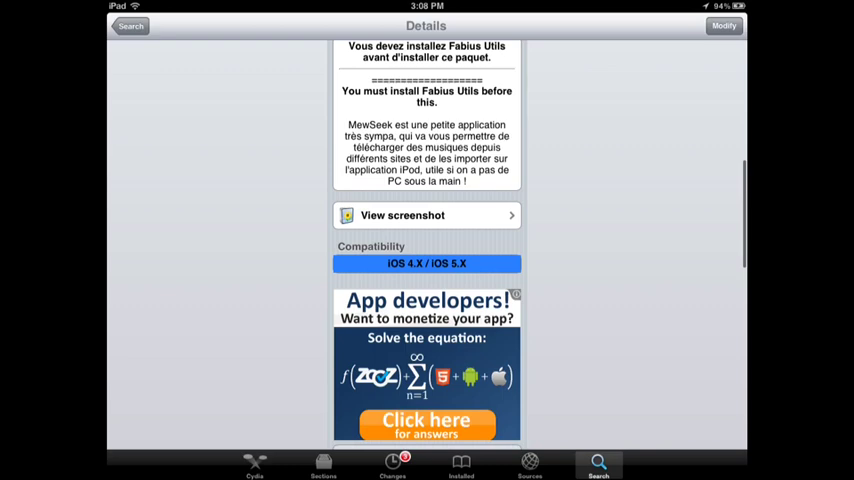
pyautogui.scroll(-3)
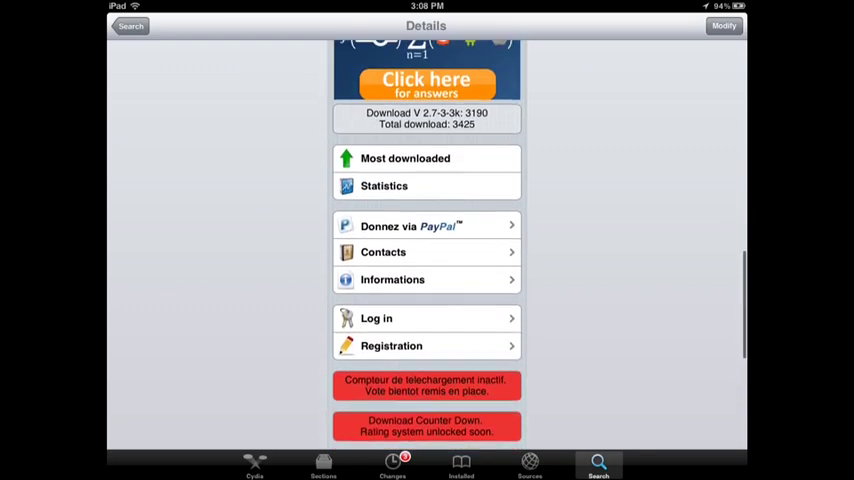
pyautogui.scroll(-3)
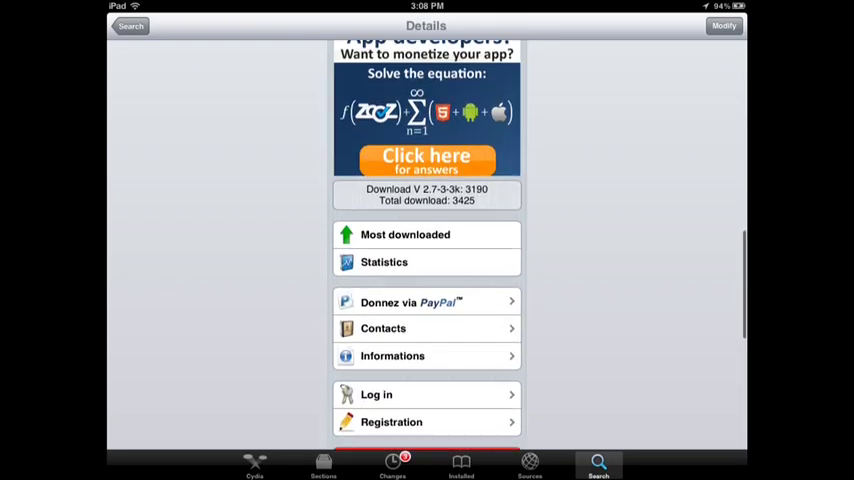
pyautogui.scroll(-3)
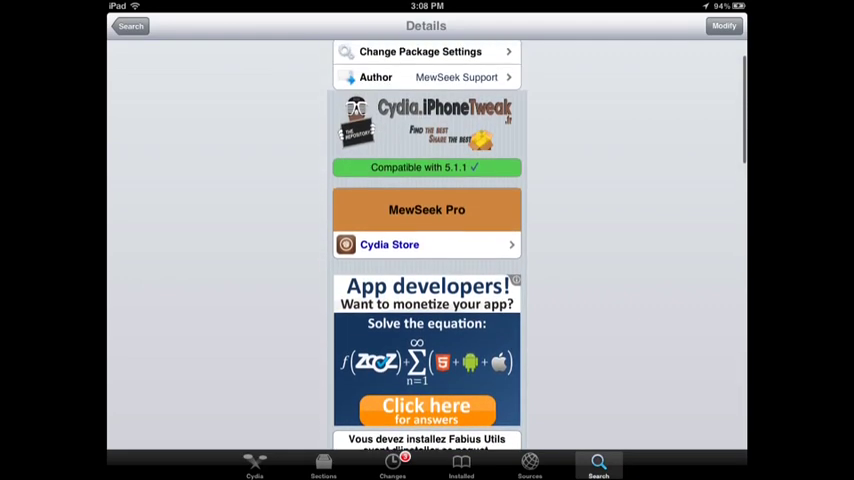
pyautogui.scroll(-3)
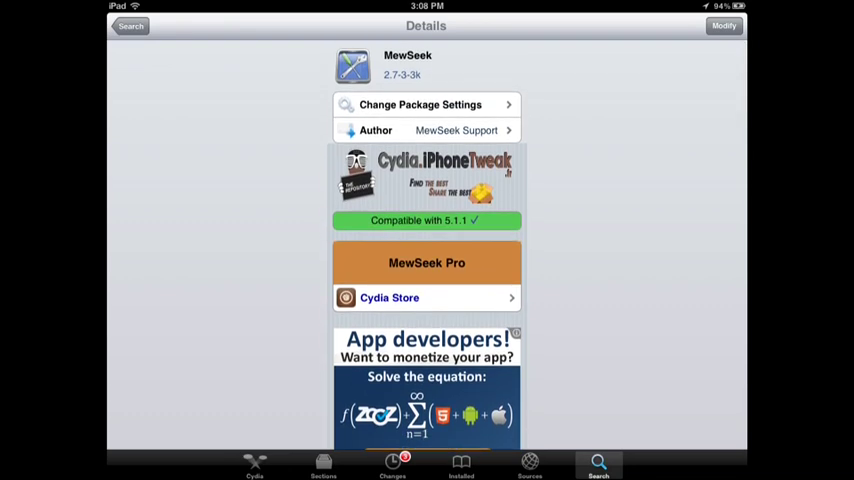
pyautogui.click(723, 27)
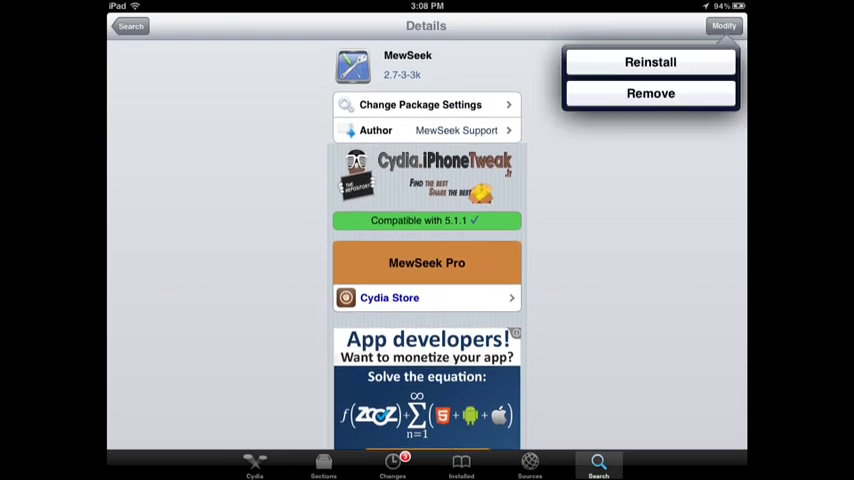
pyautogui.click(725, 23)
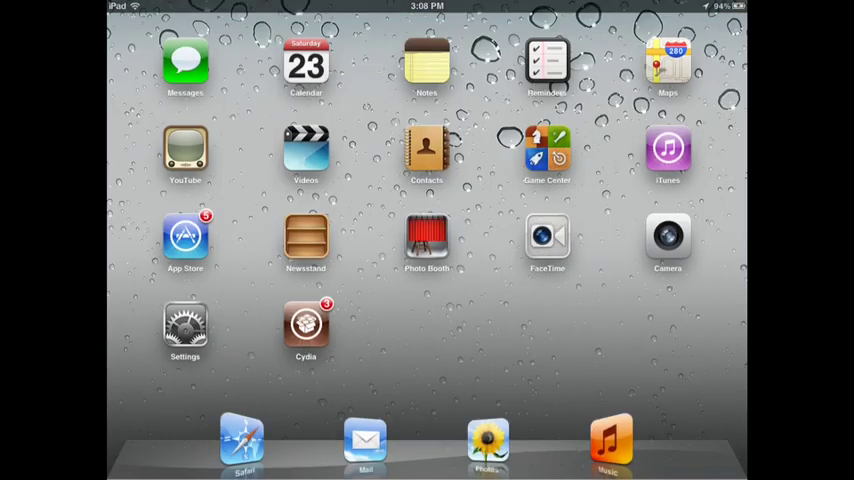
# Swipe to the second home screen page and launch MewSeek
pyautogui.hscroll(-3)
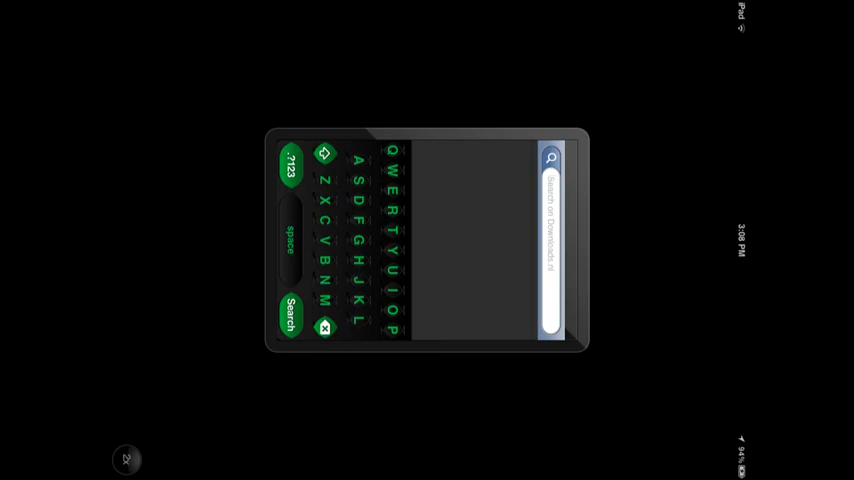
# Search MewSeek for 'deadmau5'
pyautogui.click(386, 202)
pyautogui.write('deadma')
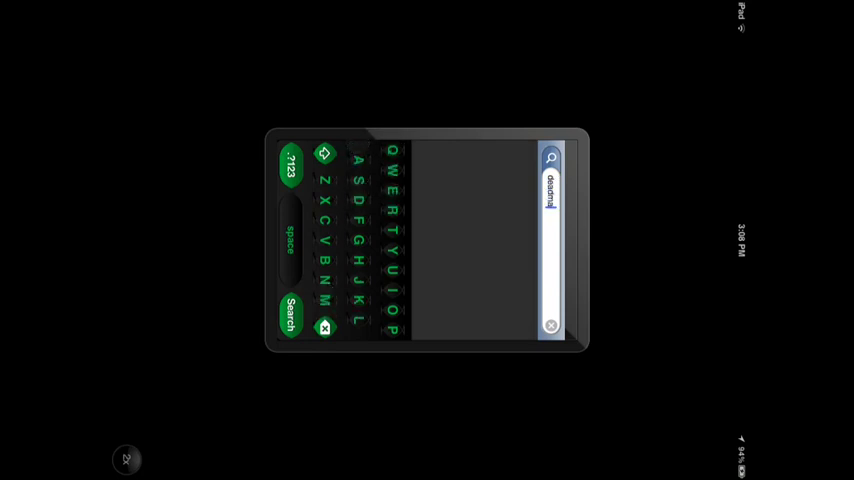
pyautogui.click(292, 163)
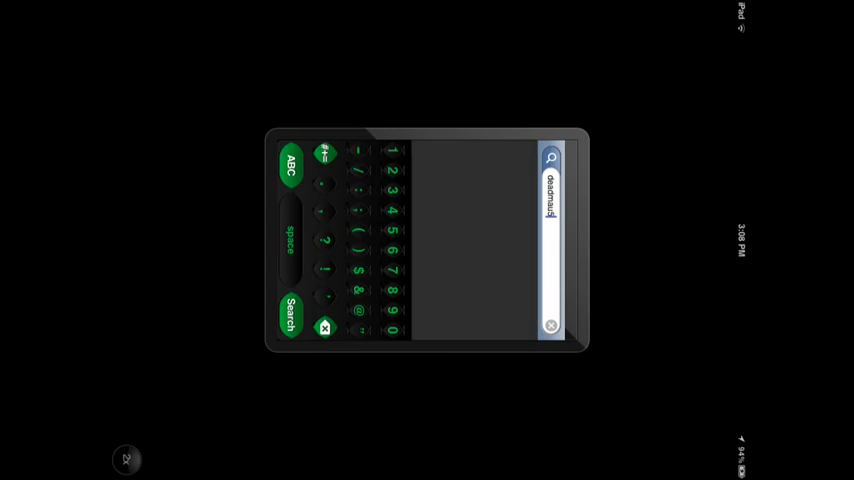
pyautogui.click(292, 314)
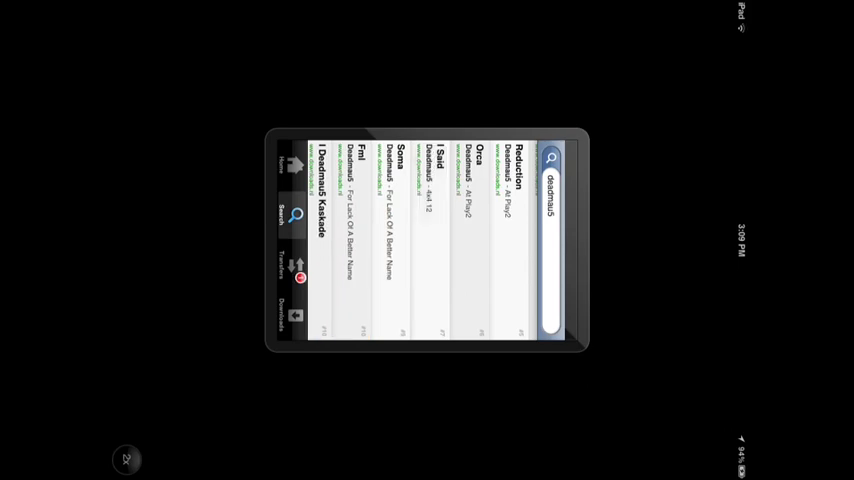
# Pick a Deadmau5 track from the results and start its download
pyautogui.click(289, 267)
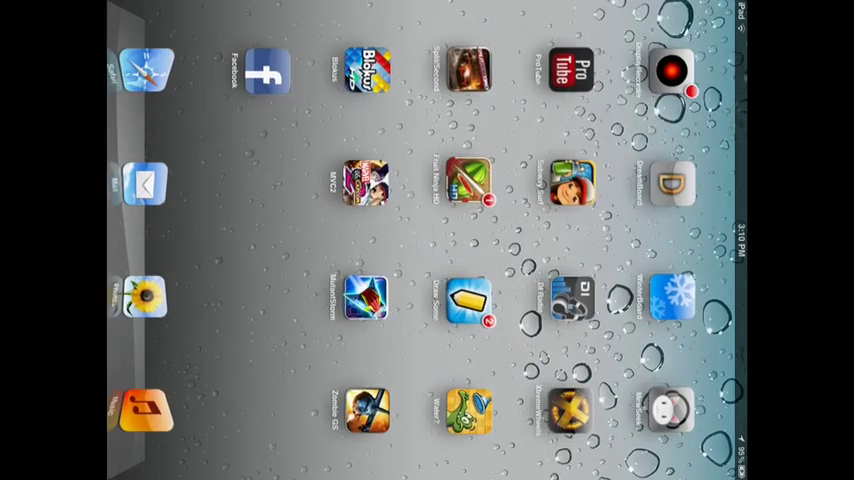
# Swipe to the home screen page with Jailbreak, Installous and iMovie
pyautogui.hscroll(-3)
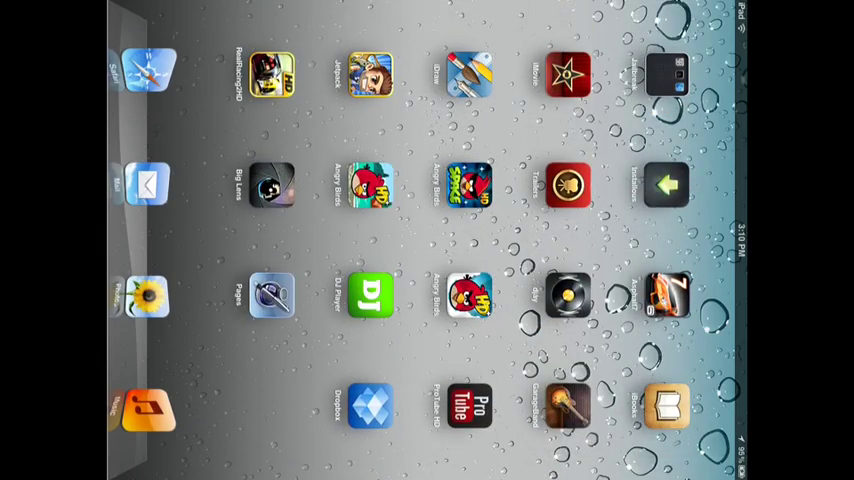